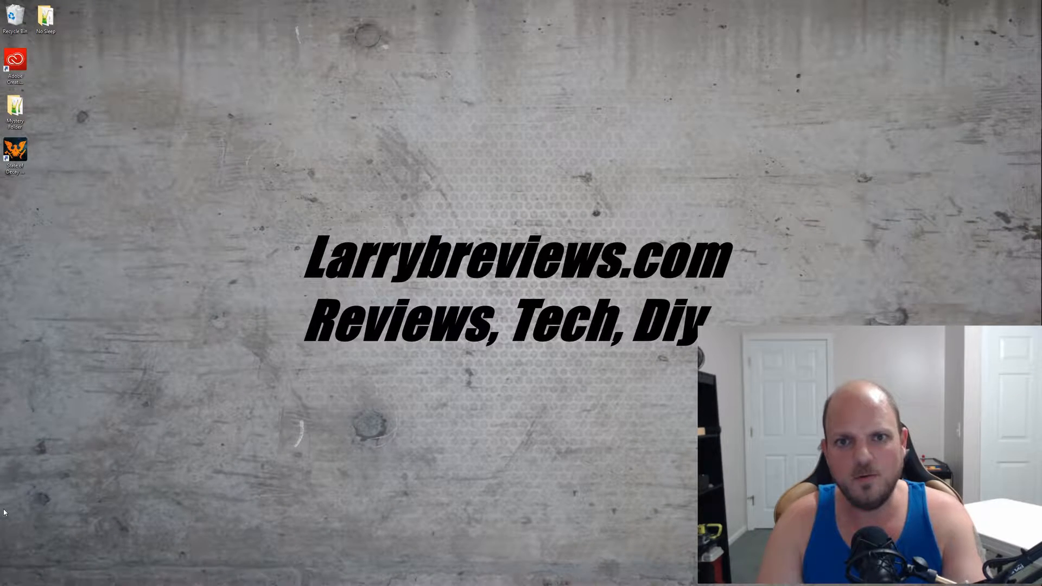
mouse_move(687, 182)
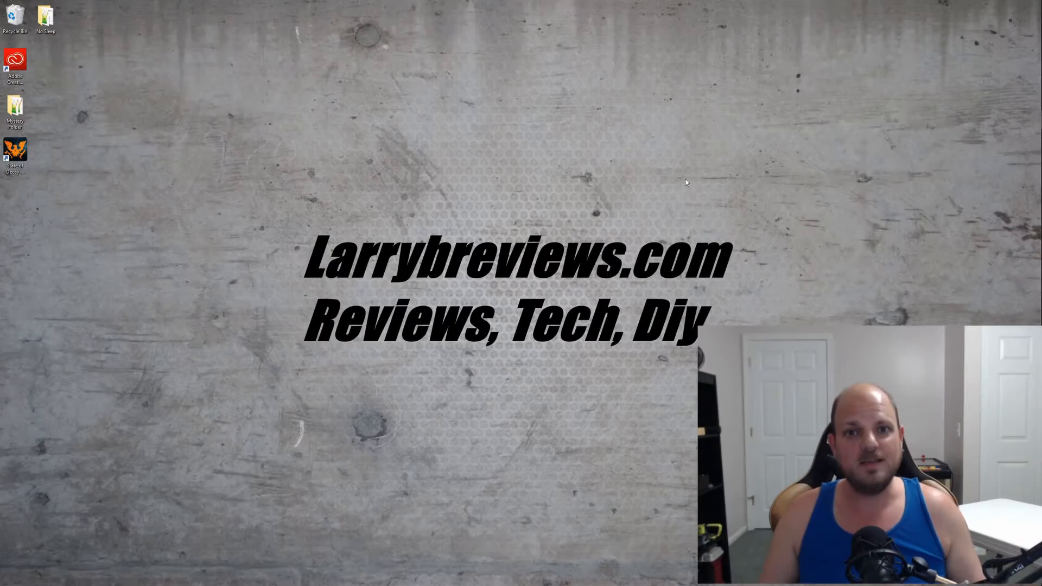
mouse_move(733, 133)
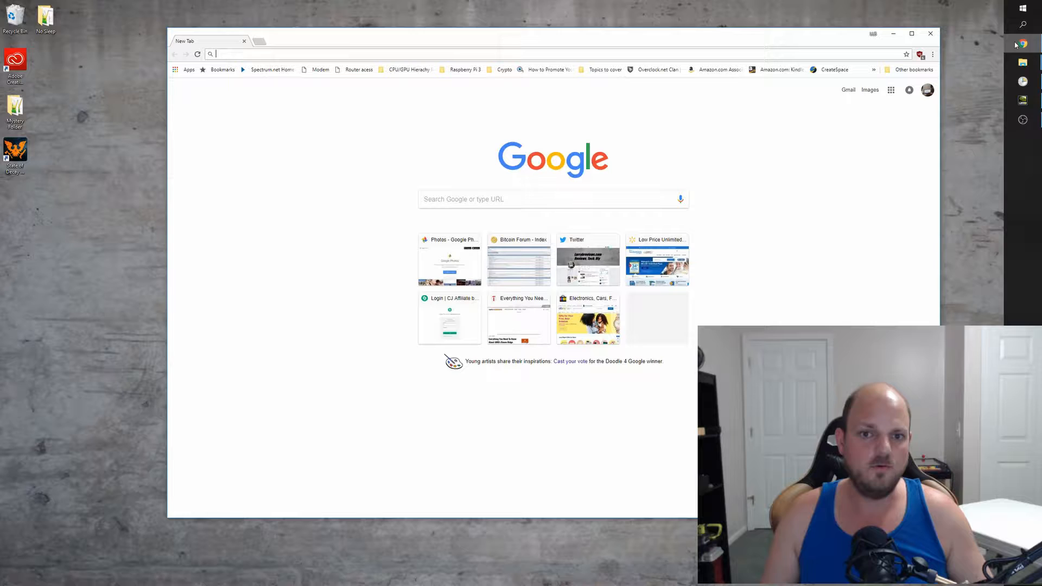
Step: Search for 'Windows 10 usb installer' and open Microsoft's Download Windows 10 result
text(Windows 10 usb installer)
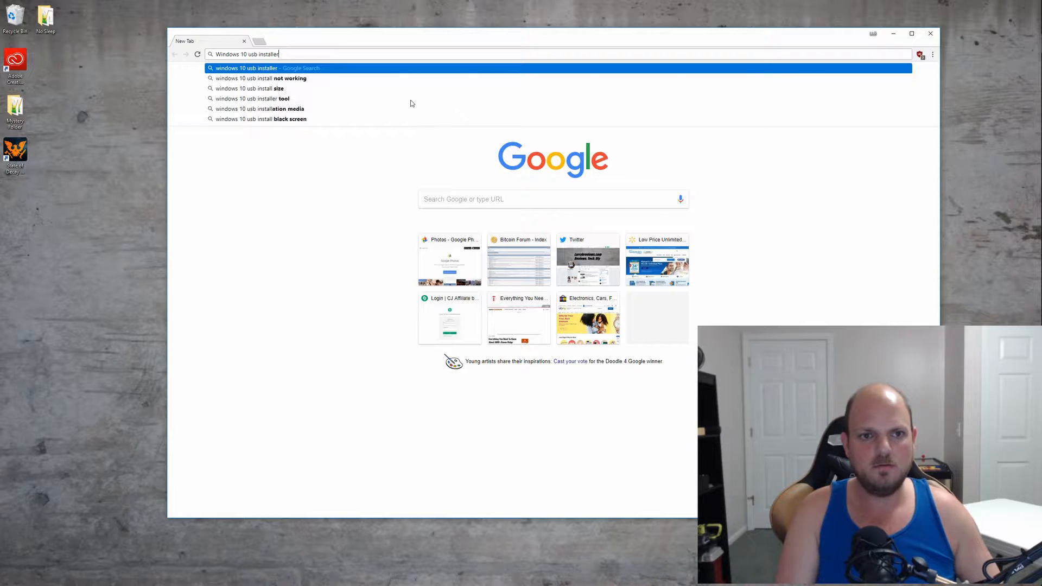
click(246, 67)
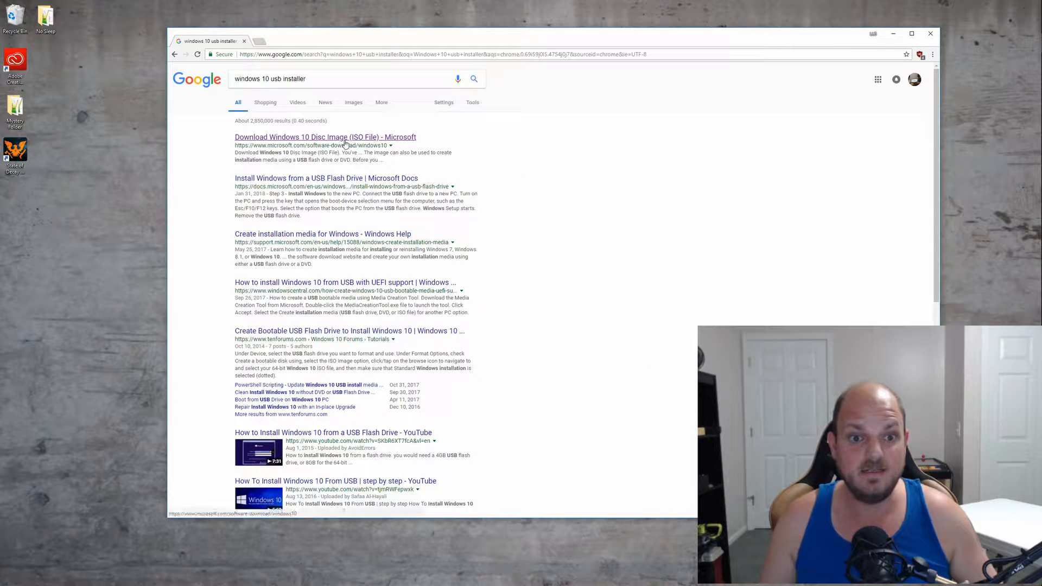
click(325, 137)
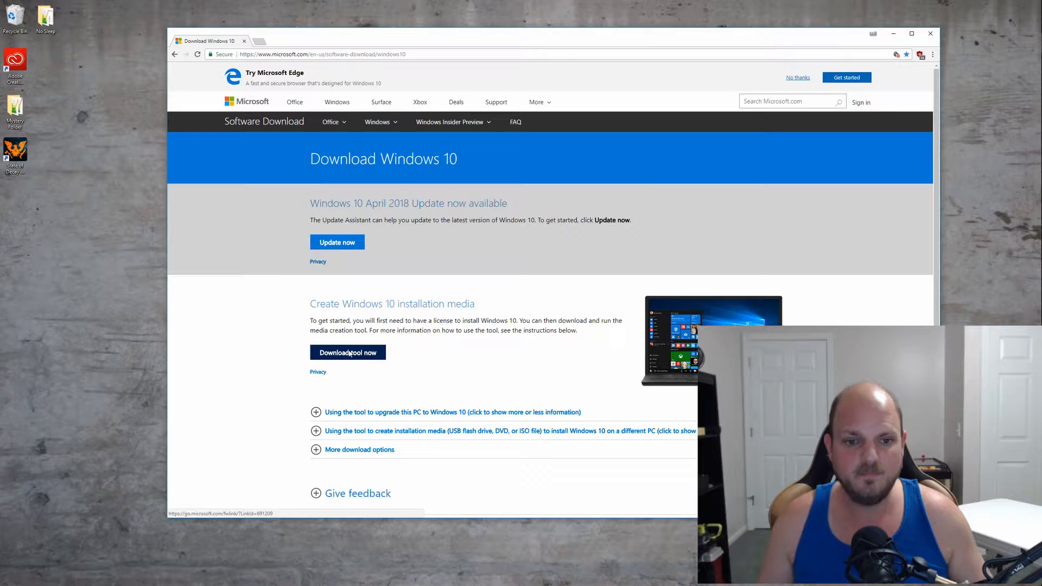
Step: Download the Media Creation Tool and save MediaCreationTool1803 to the Desktop
click(348, 353)
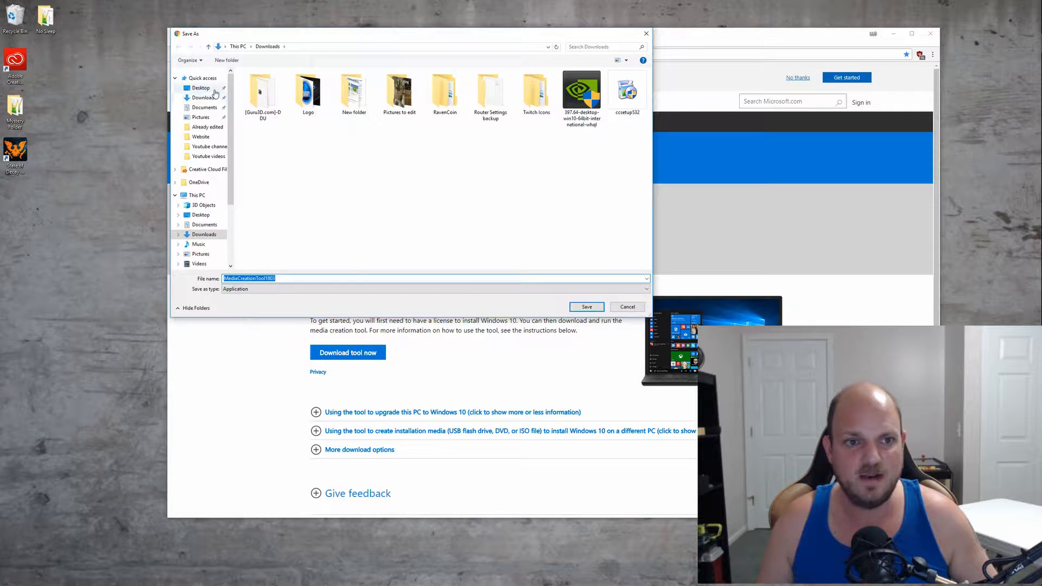
click(201, 88)
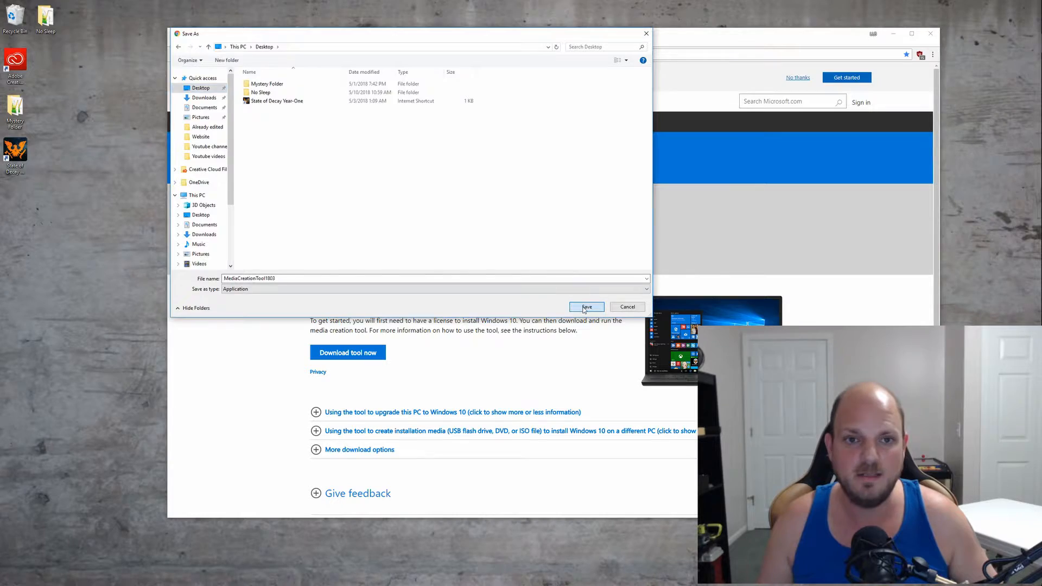
click(586, 307)
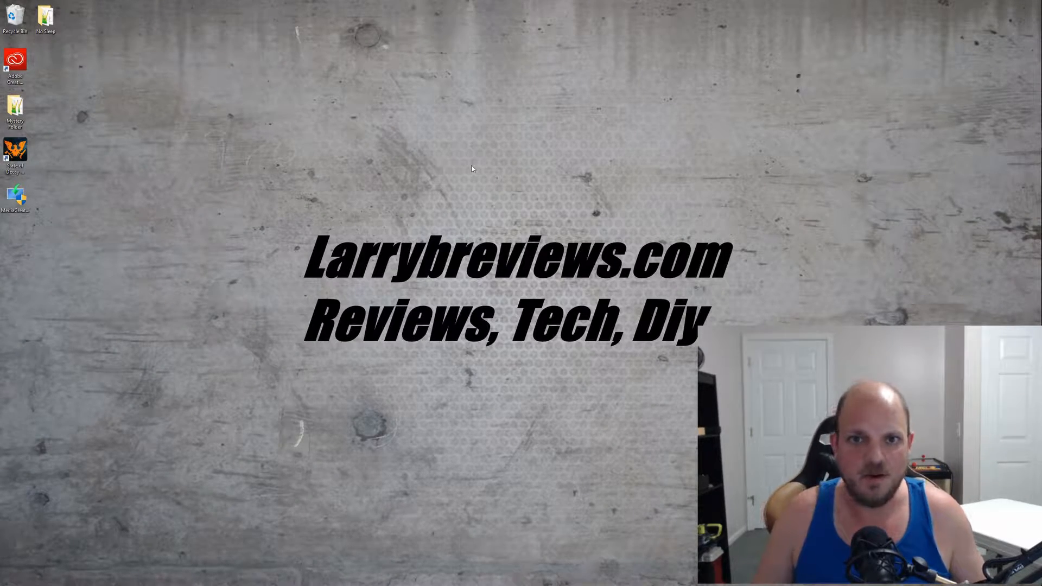
mouse_move(102, 177)
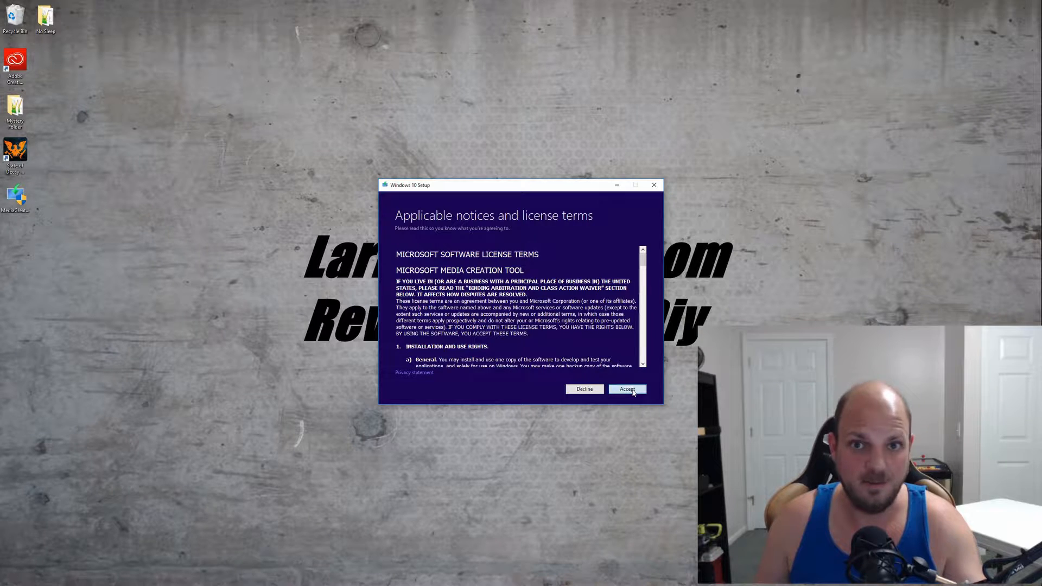
Step: Accept the license terms and choose 'Create installation media for another PC'
click(628, 389)
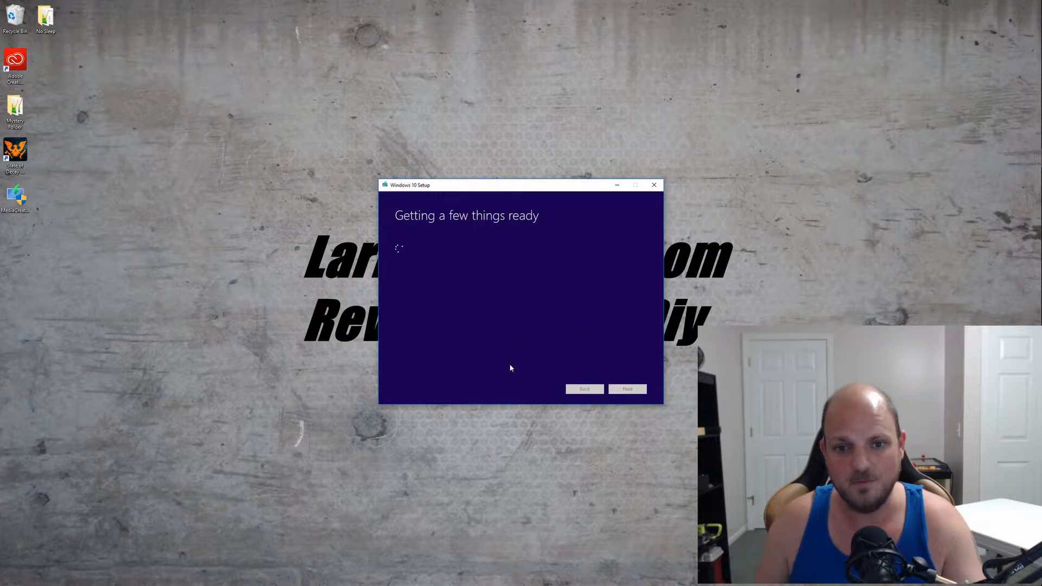
mouse_move(553, 285)
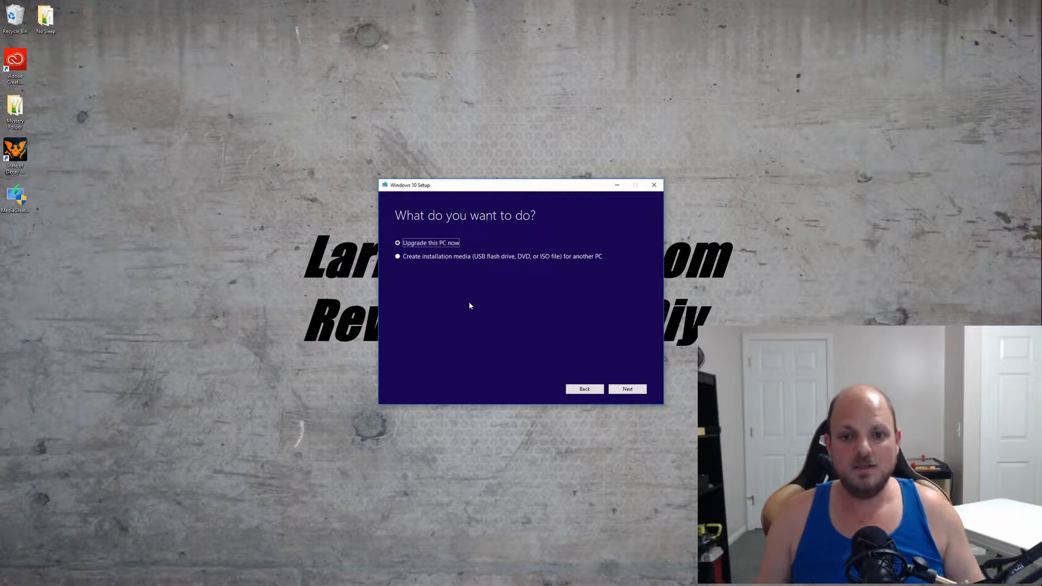
mouse_move(457, 265)
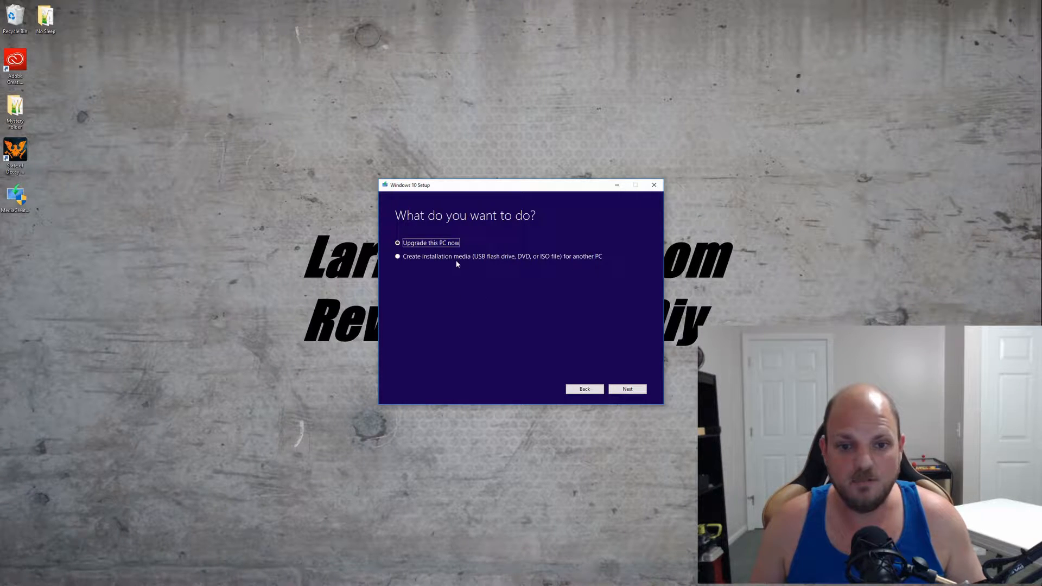
click(396, 271)
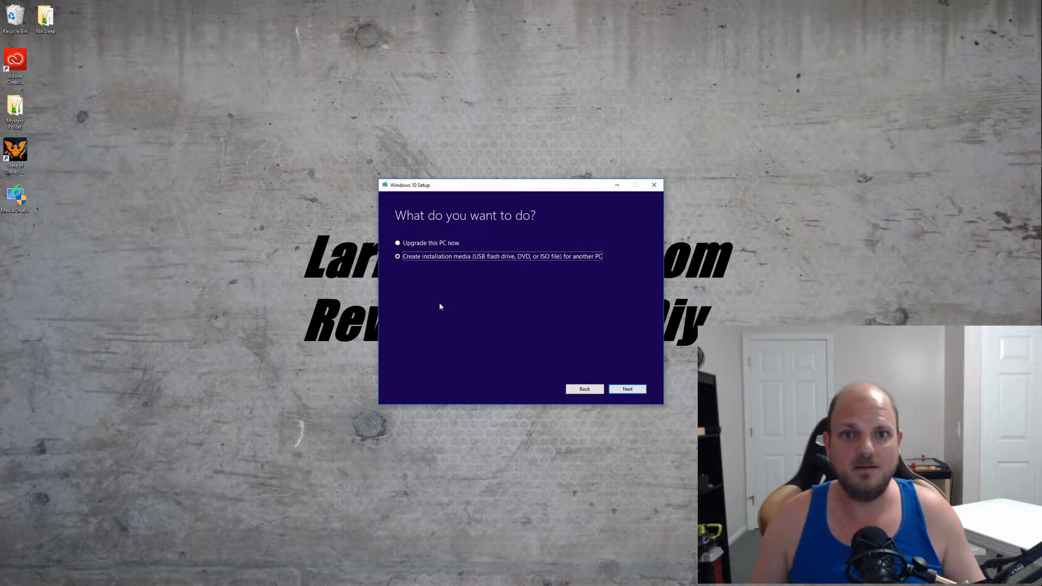
click(627, 389)
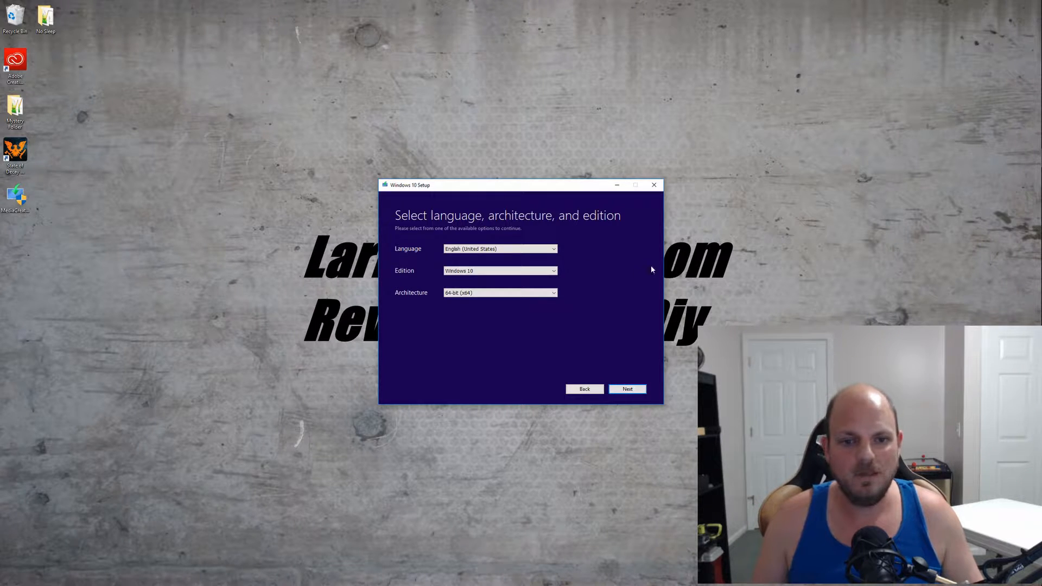
mouse_move(589, 228)
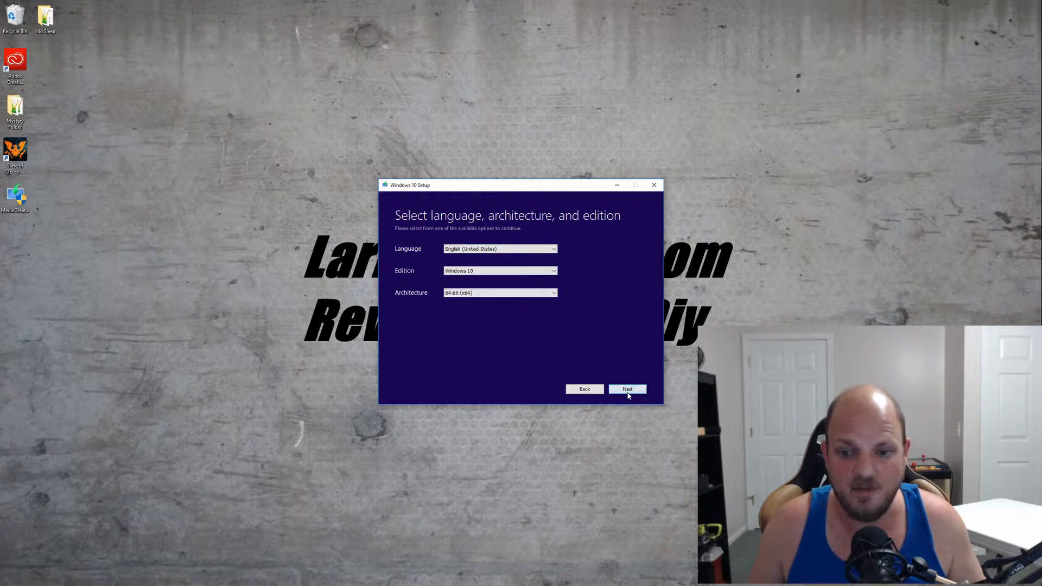
Step: Keep default language and edition, choose USB flash drive media, and target F: (ESD-USB)
click(628, 389)
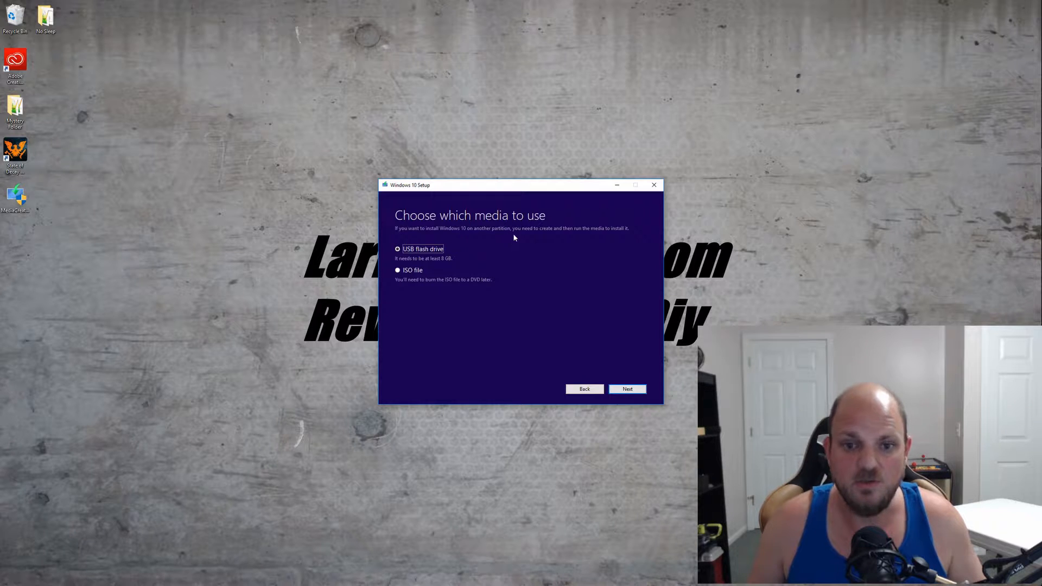
mouse_move(544, 291)
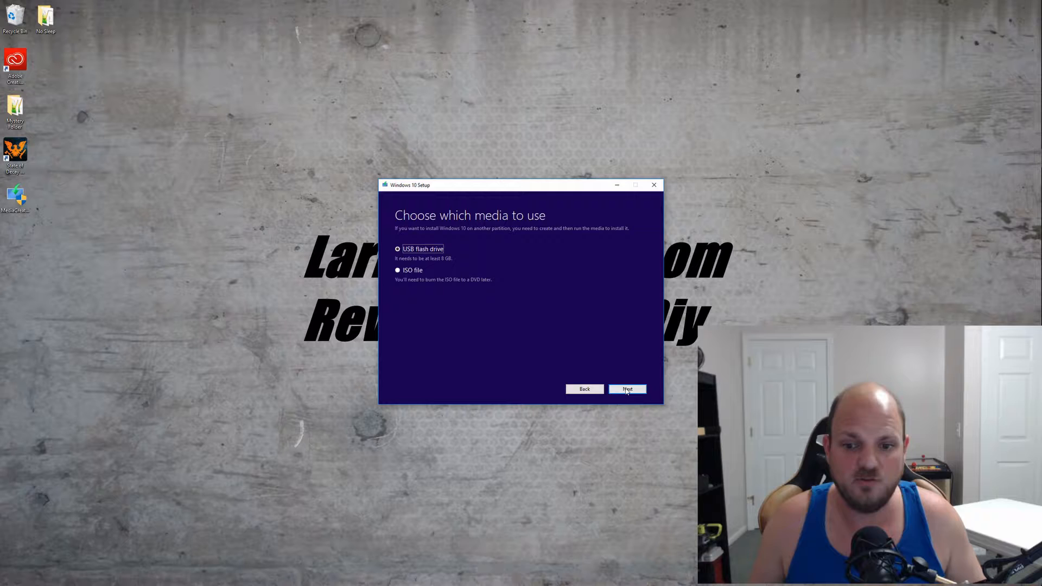
click(628, 389)
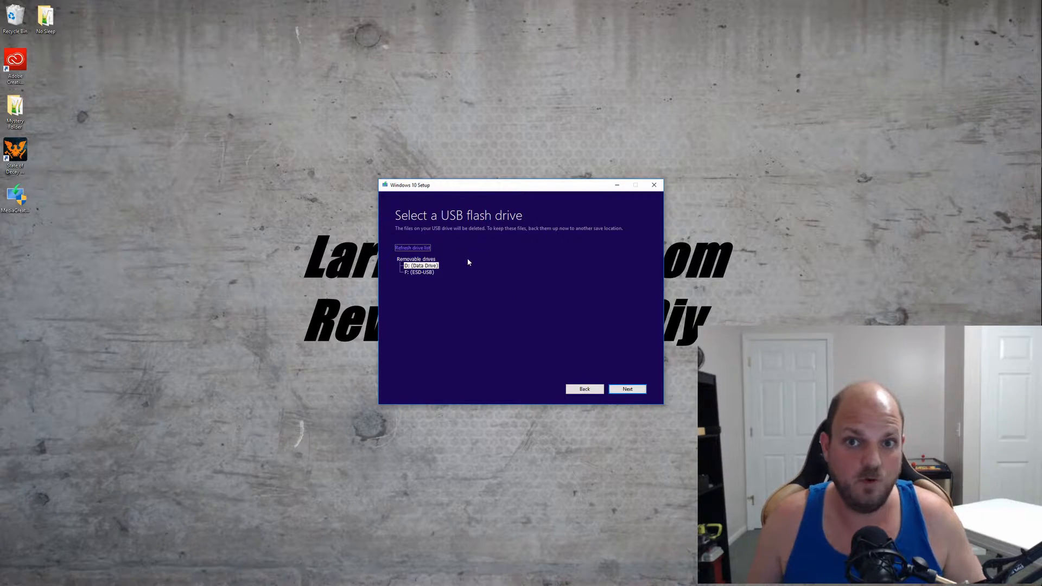
mouse_move(472, 259)
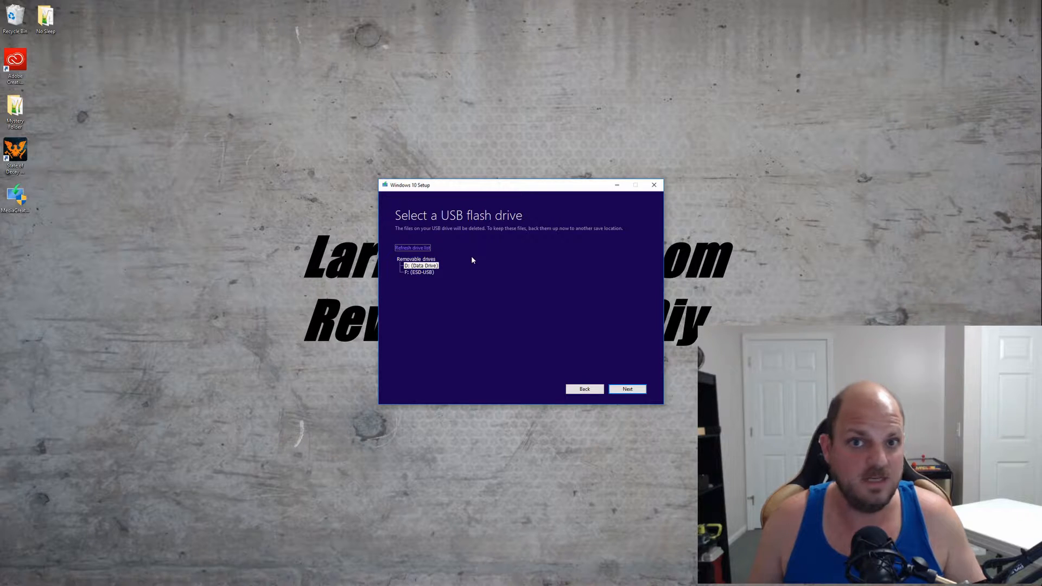
click(418, 272)
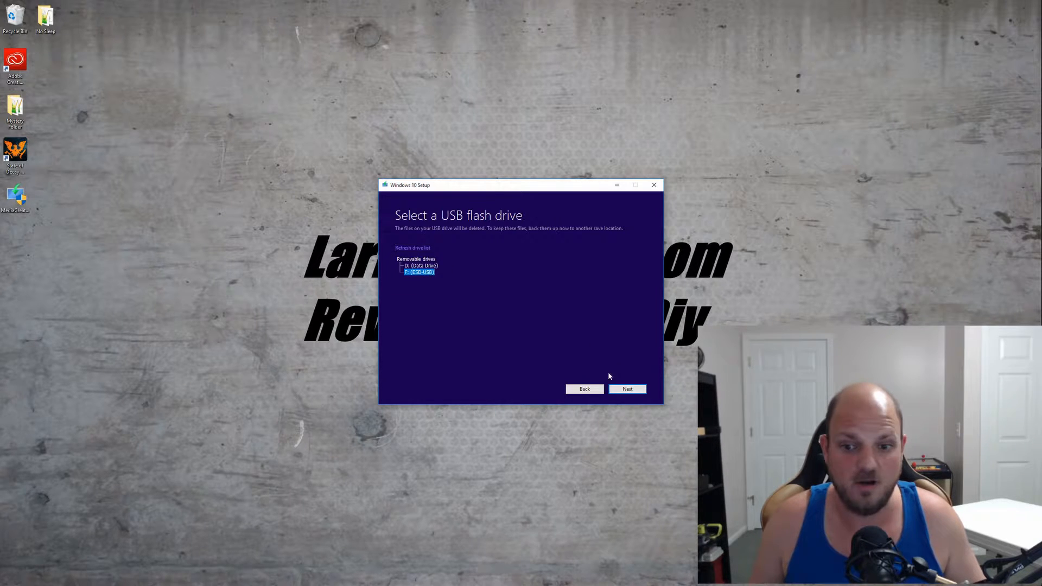
click(627, 389)
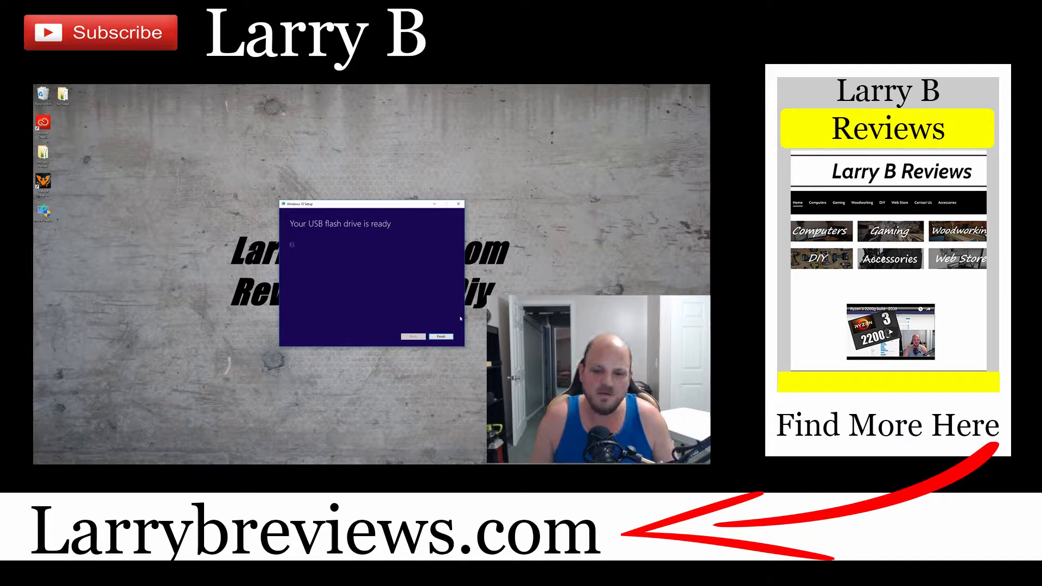
Step: Finish Windows 10 Setup once the USB flash drive is ready
click(441, 337)
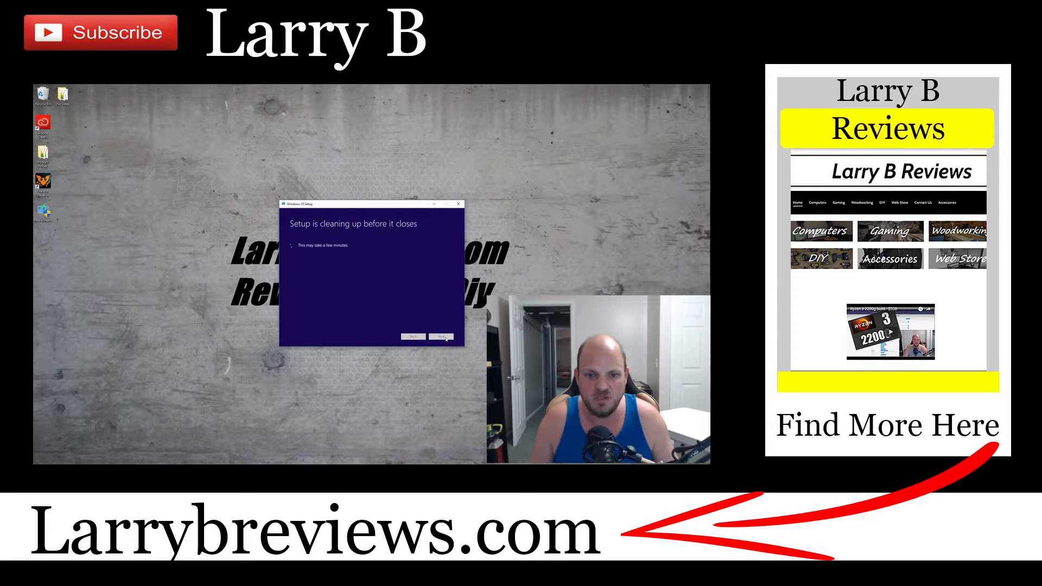
click(441, 337)
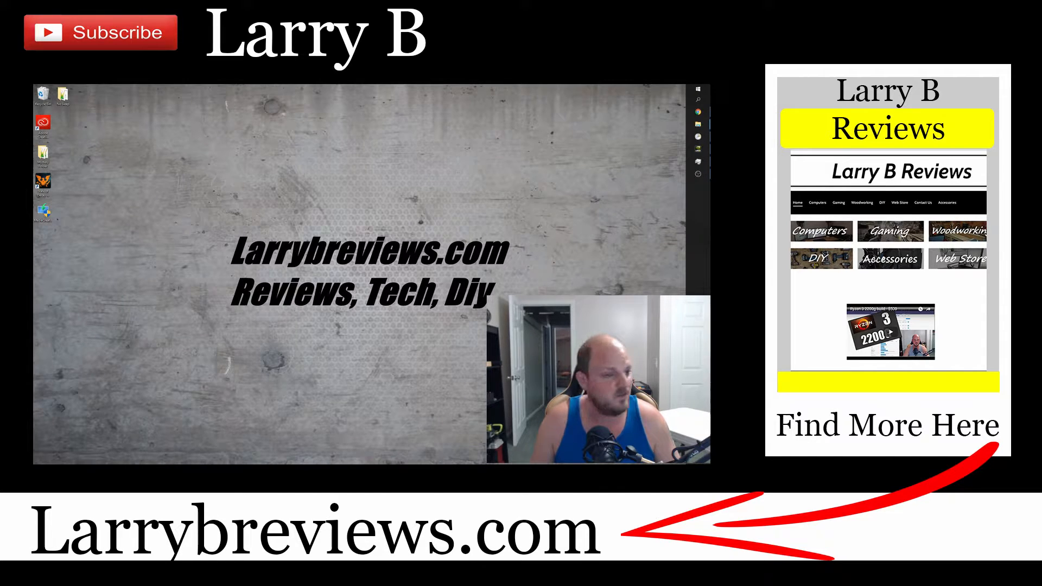